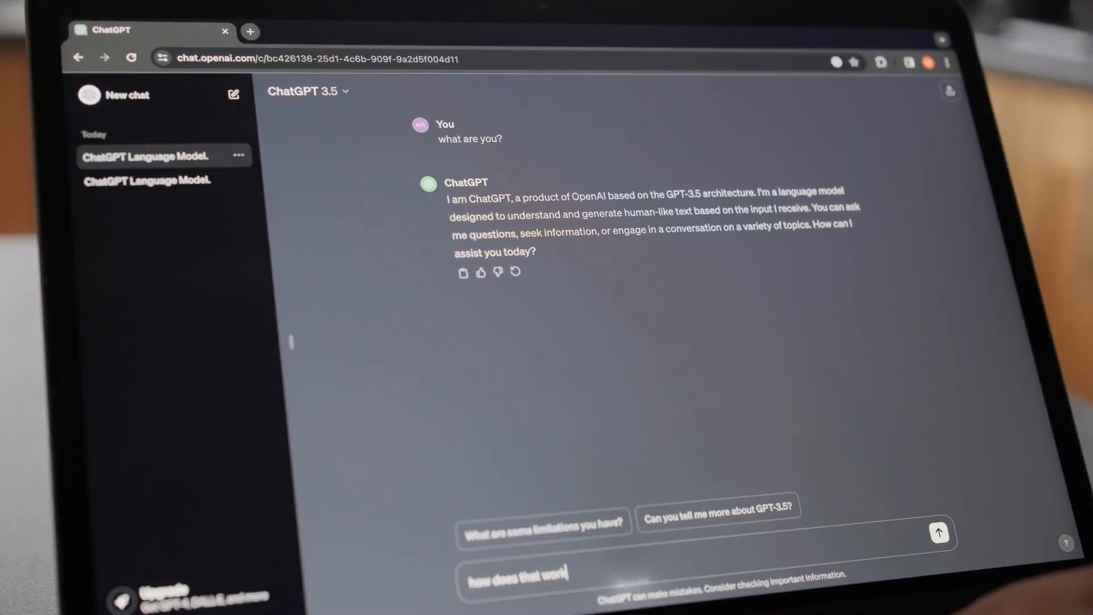
Submit the follow-up 'how does that work' to get ChatGPT's explanation of its training
{"action": "left_click", "coordinate": [939, 532]}
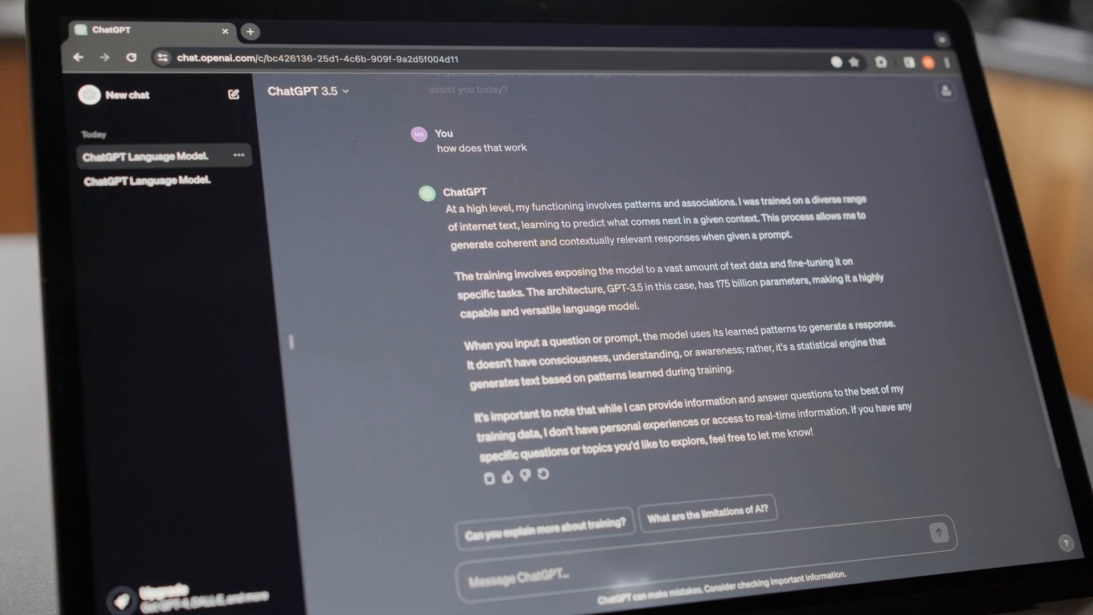